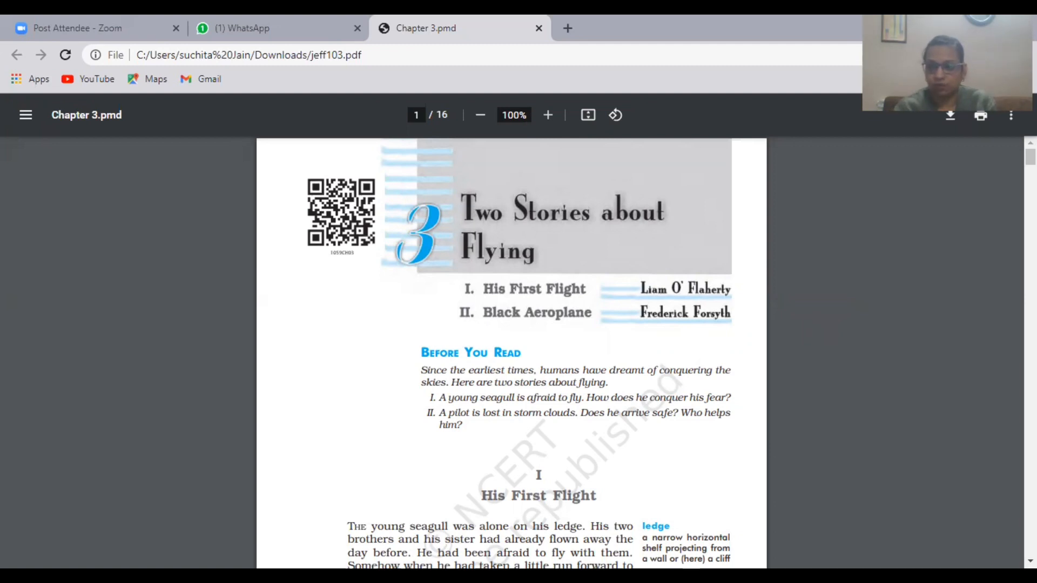
{"action": "scroll", "scroll_direction": "down", "scroll_amount": 3}
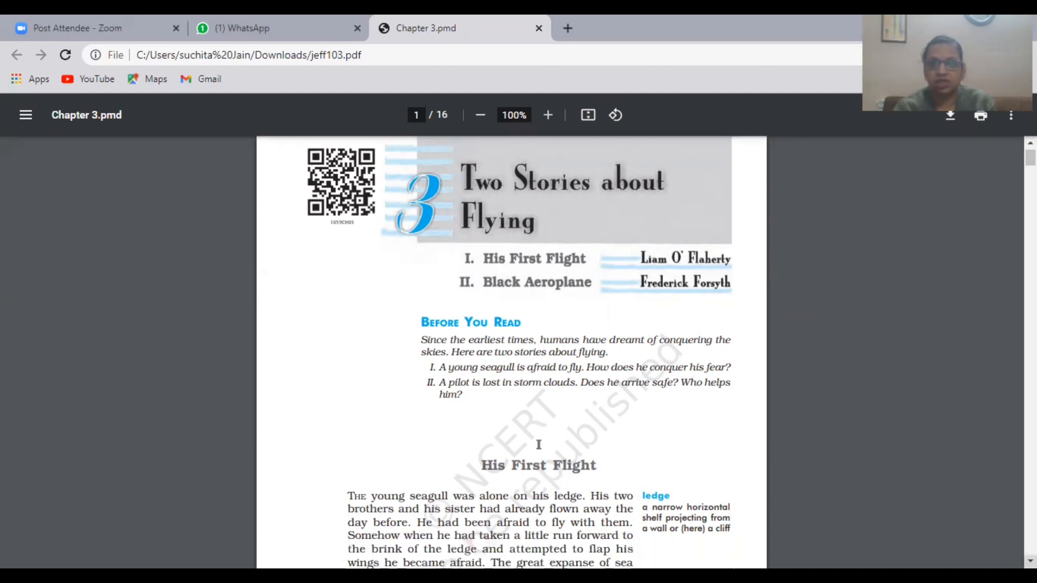
{"action": "scroll", "scroll_direction": "down", "scroll_amount": 3}
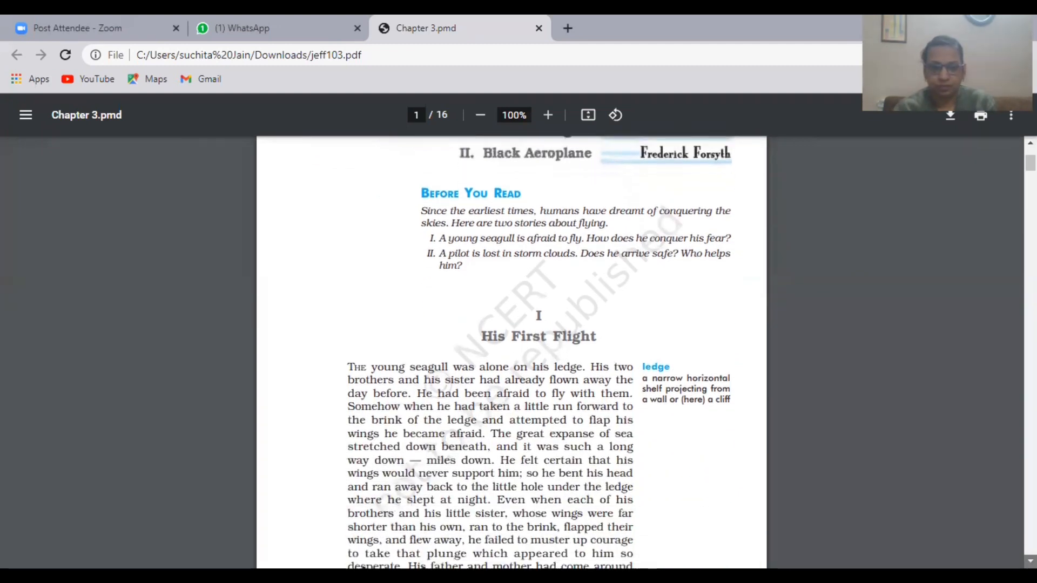
{"action": "scroll", "scroll_direction": "down", "scroll_amount": 3}
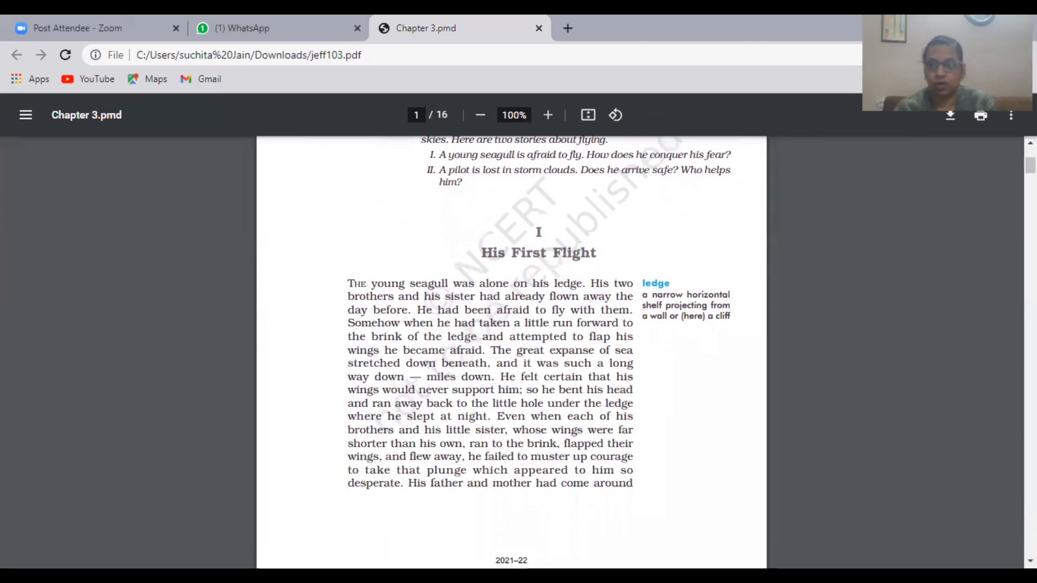
{"action": "scroll", "scroll_direction": "up", "scroll_amount": 3}
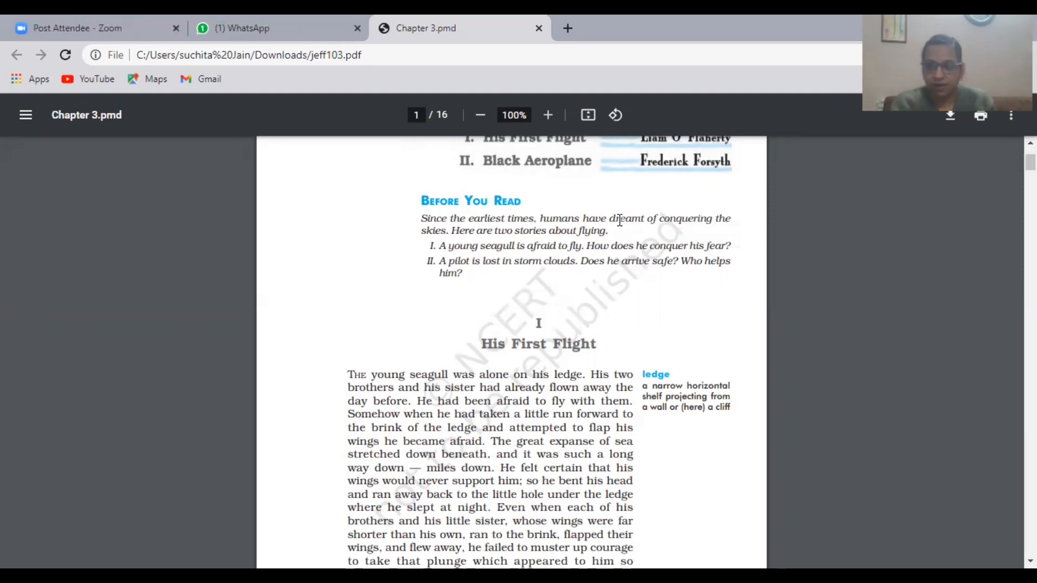
{"action": "mouse_move", "coordinate": [855, 416]}
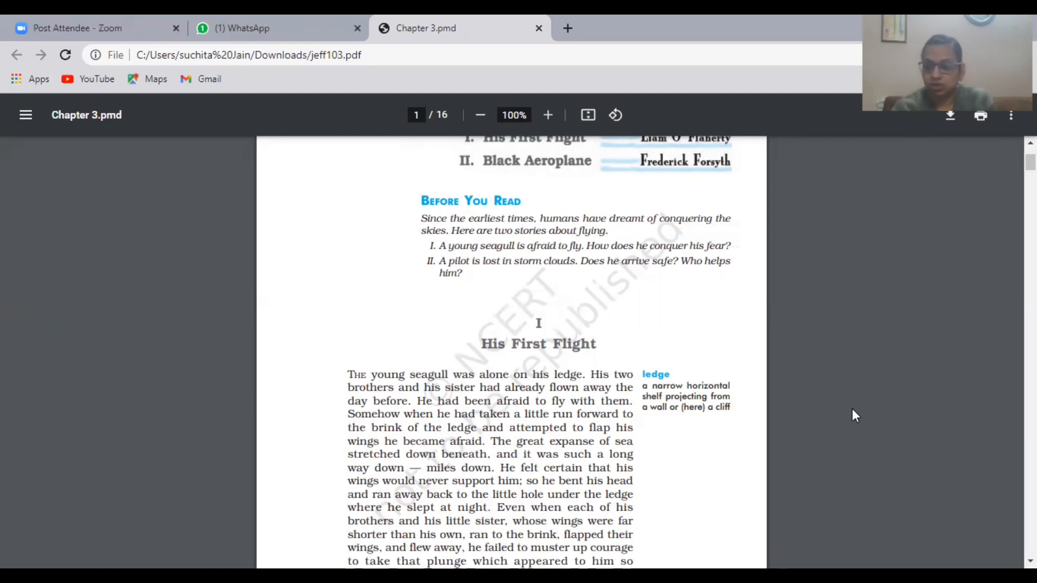
{"action": "scroll", "scroll_direction": "down", "scroll_amount": 3}
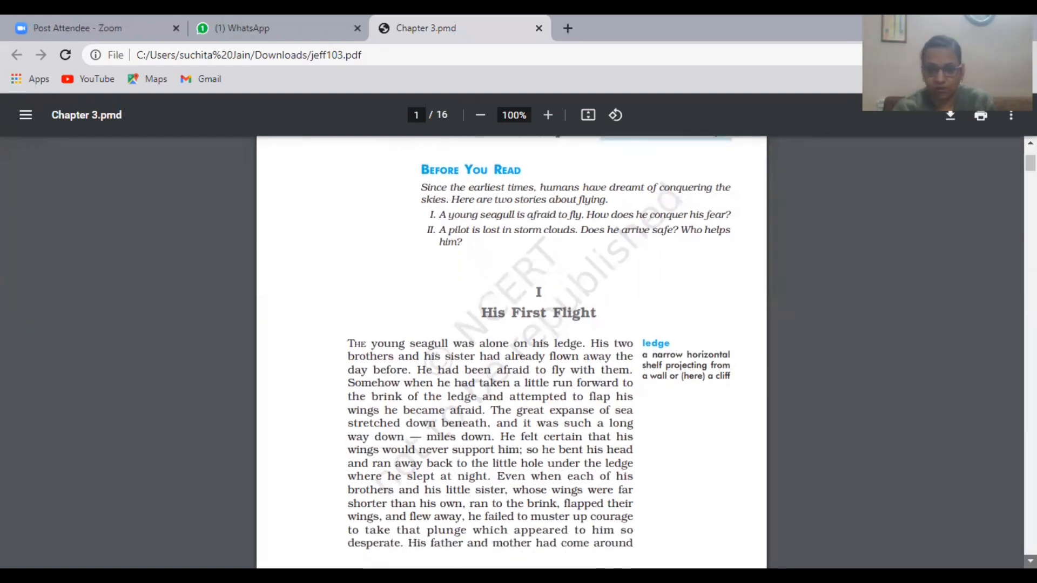
{"action": "scroll", "scroll_direction": "down", "scroll_amount": 3}
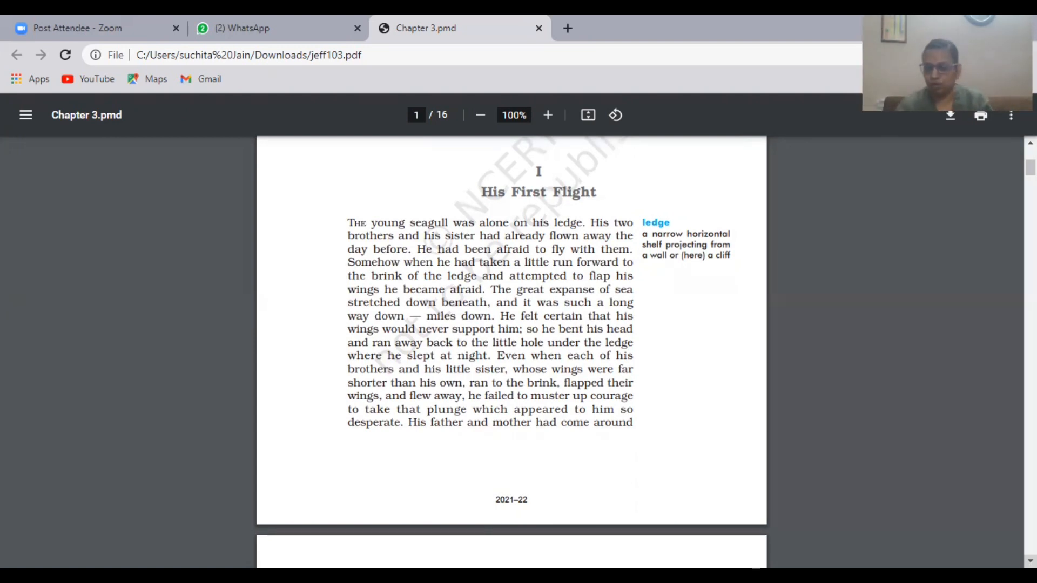
{"action": "scroll", "scroll_direction": "down", "scroll_amount": 3}
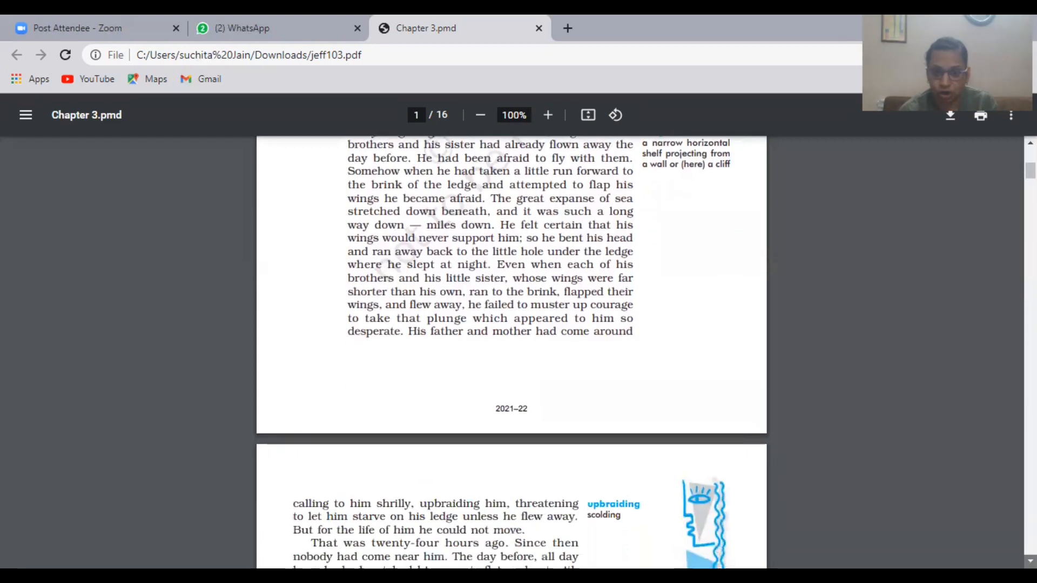
{"action": "scroll", "scroll_direction": "down", "scroll_amount": 3}
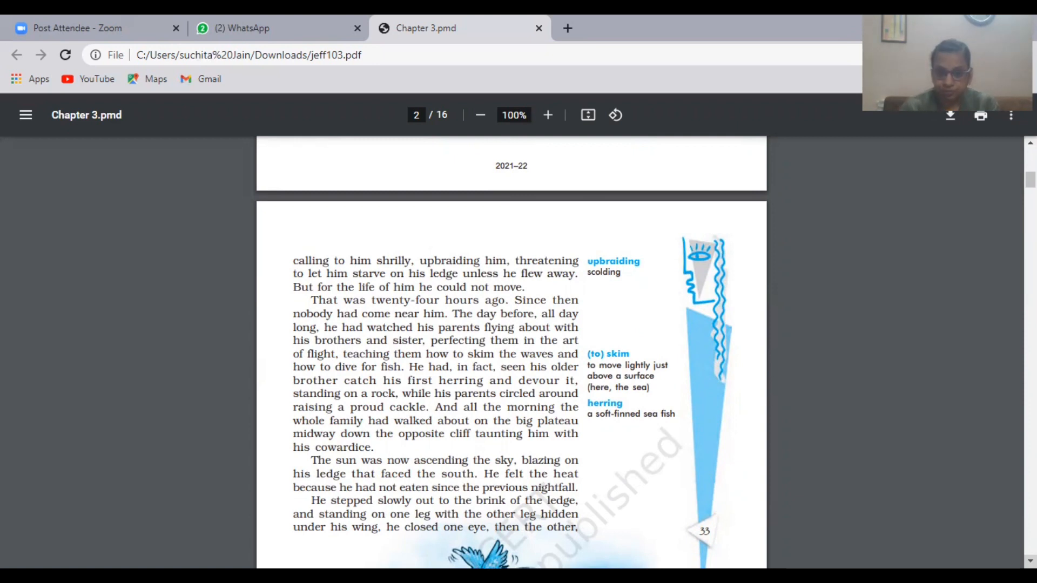
{"action": "scroll", "scroll_direction": "down", "scroll_amount": 3}
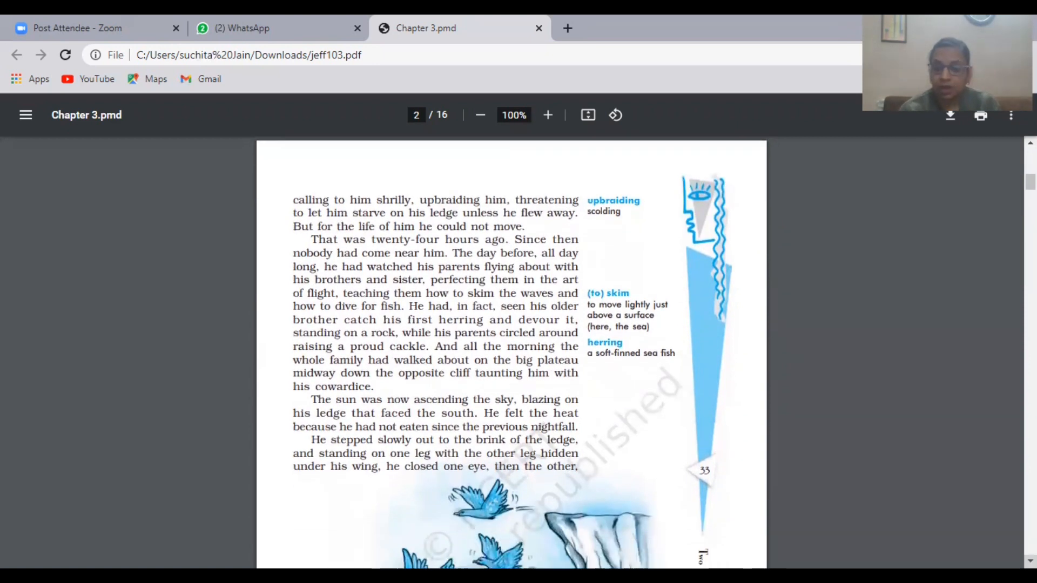
{"action": "scroll", "scroll_direction": "down", "scroll_amount": 3}
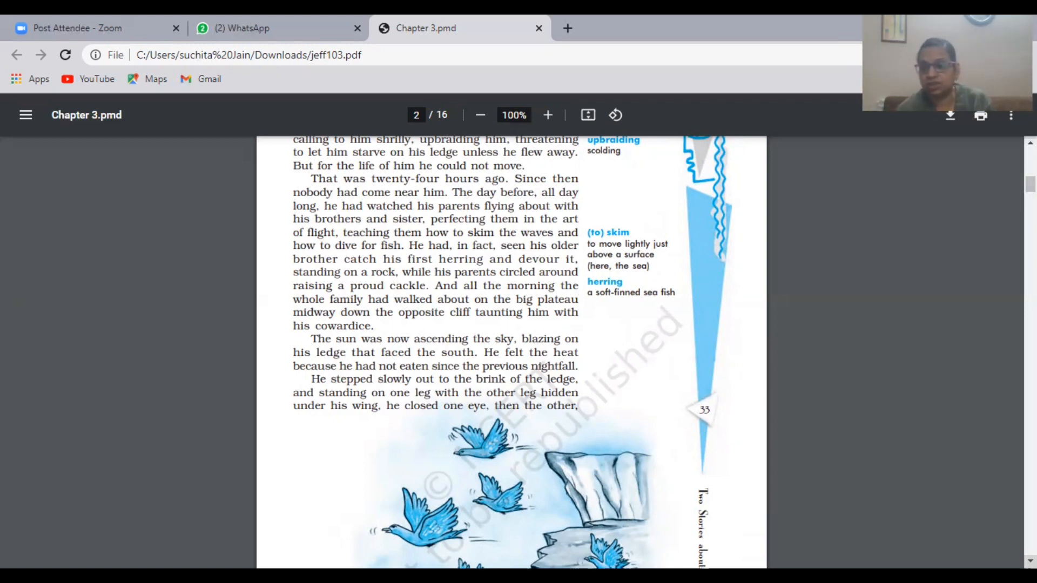
{"action": "scroll", "scroll_direction": "down", "scroll_amount": 3}
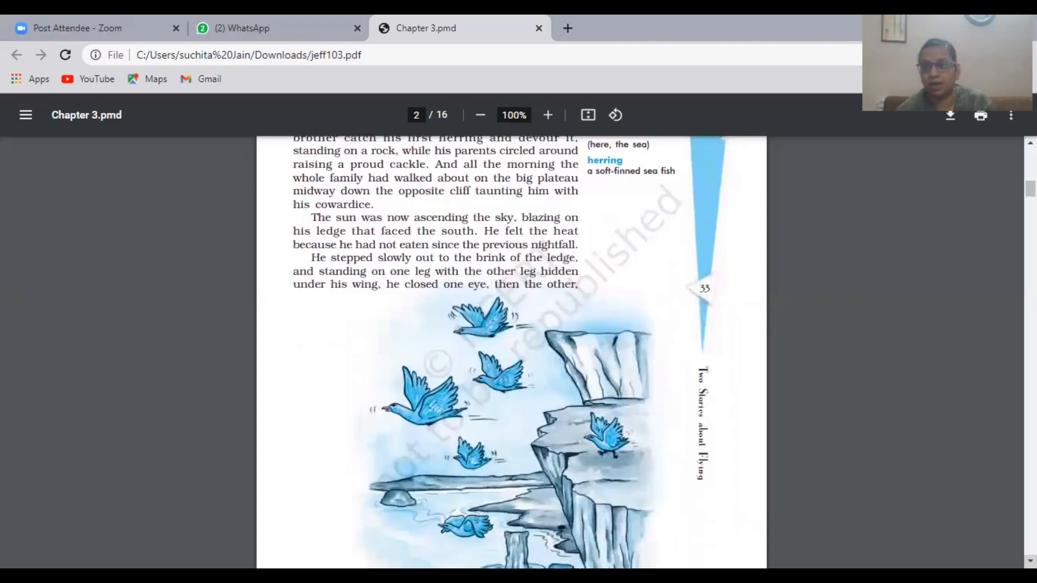
{"action": "scroll", "scroll_direction": "down", "scroll_amount": 3}
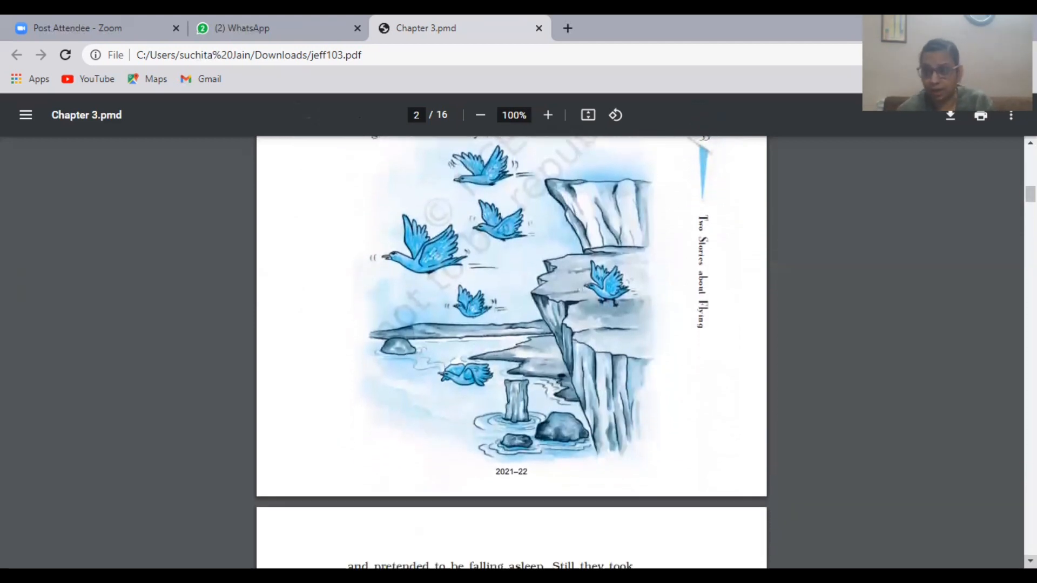
{"action": "scroll", "scroll_direction": "down", "scroll_amount": 3}
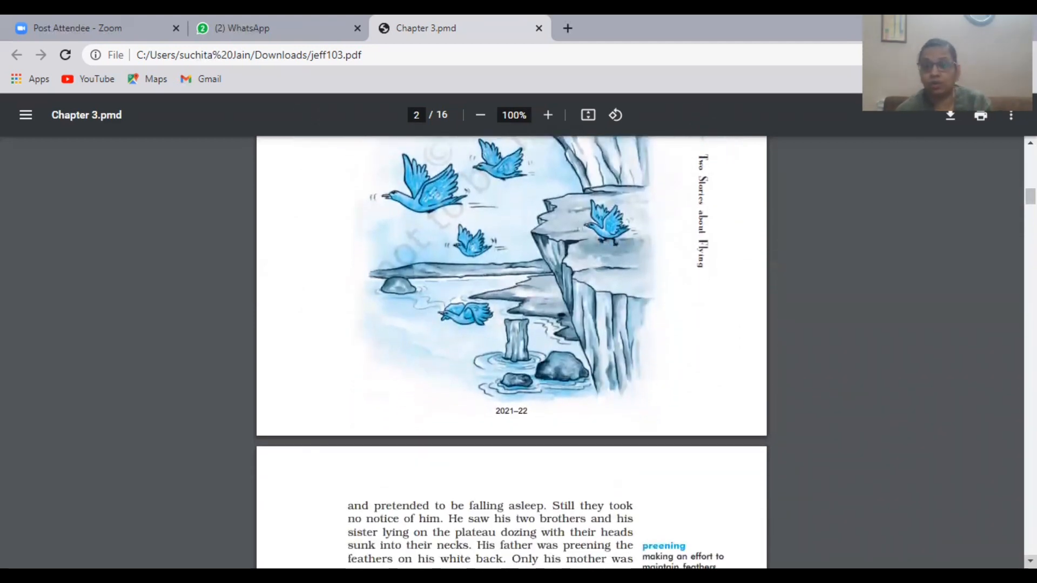
{"action": "scroll", "scroll_direction": "down", "scroll_amount": 3}
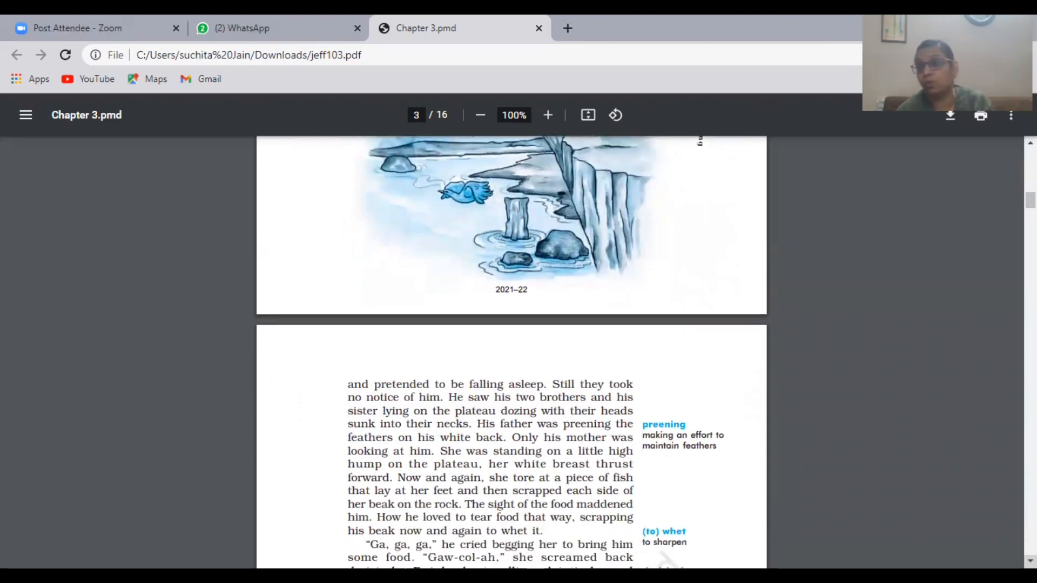
{"action": "scroll", "scroll_direction": "down", "scroll_amount": 3}
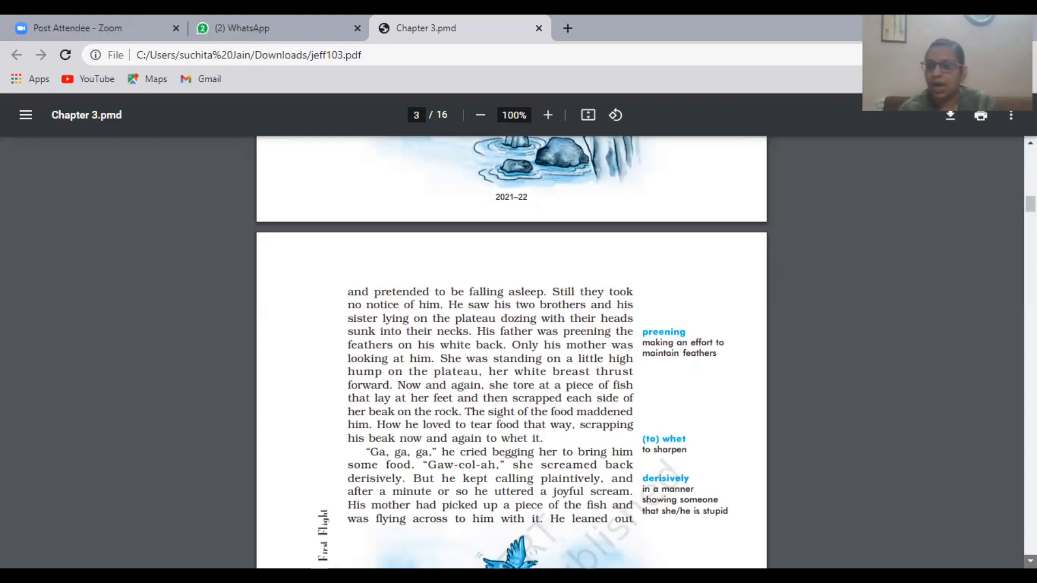
{"action": "scroll", "scroll_direction": "down", "scroll_amount": 3}
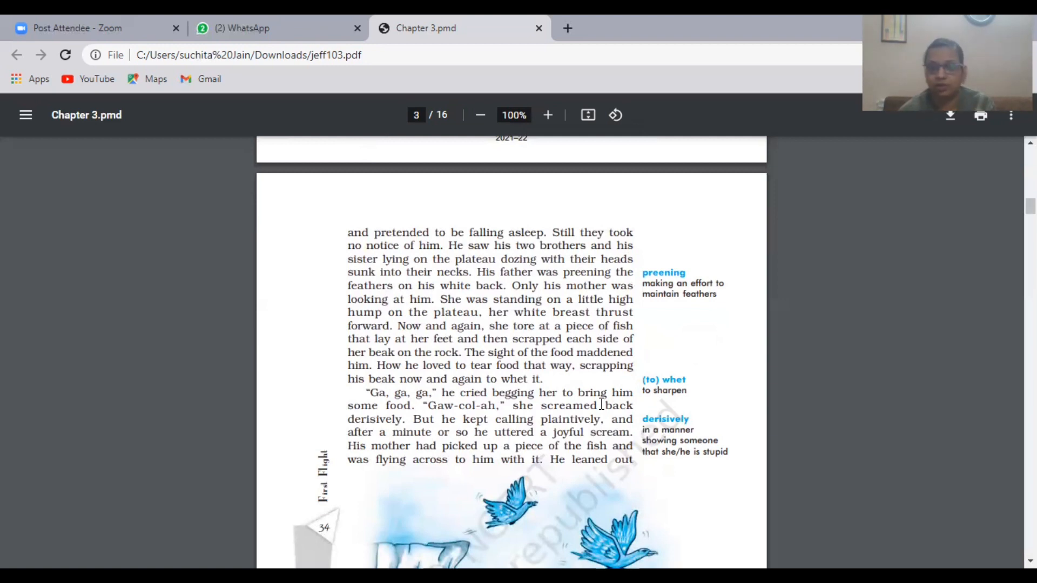
{"action": "mouse_move", "coordinate": [458, 393]}
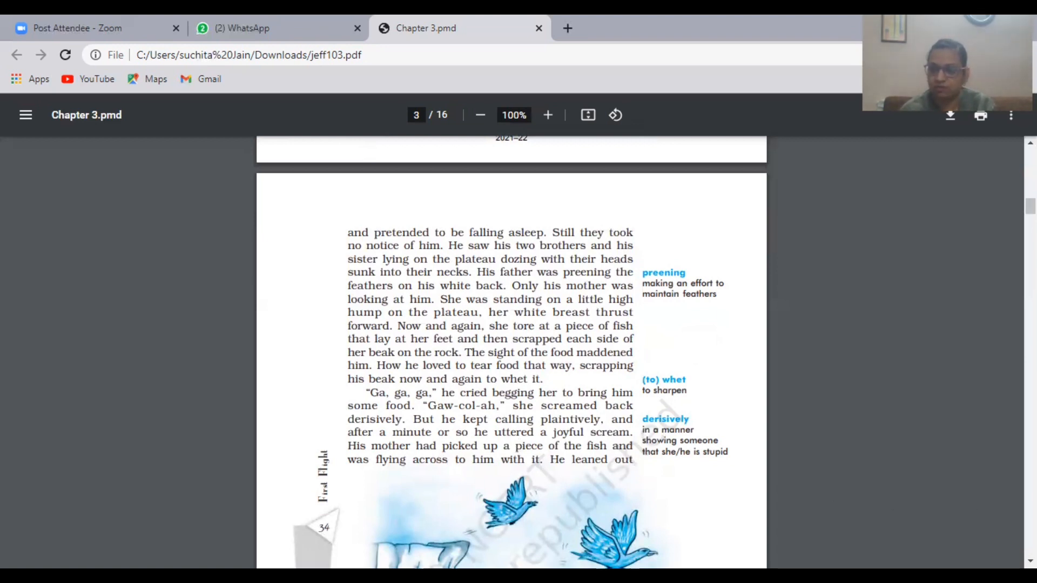
{"action": "scroll", "scroll_direction": "down", "scroll_amount": 3}
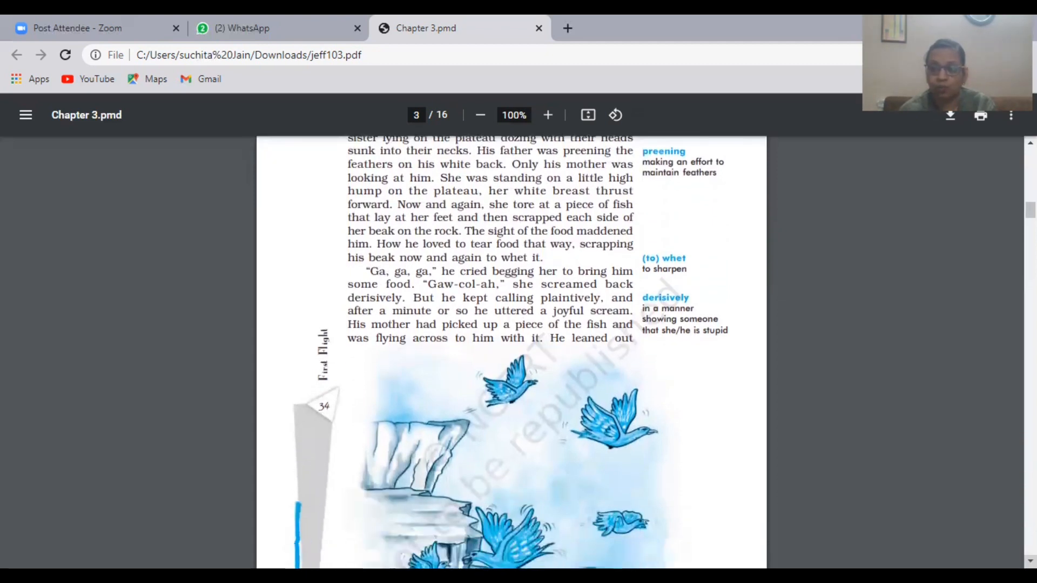
{"action": "scroll", "scroll_direction": "down", "scroll_amount": 3}
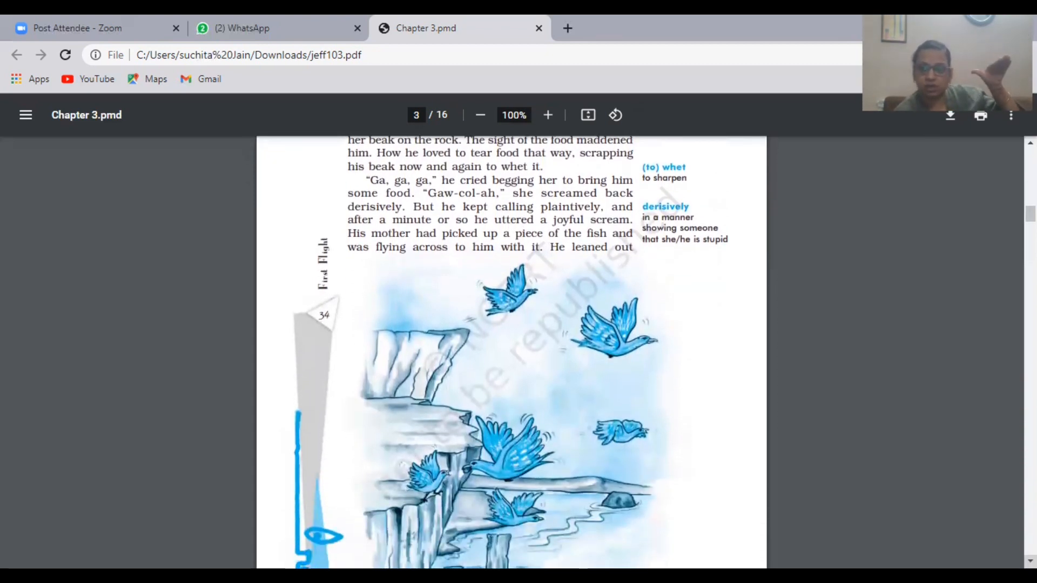
{"action": "scroll", "scroll_direction": "down", "scroll_amount": 3}
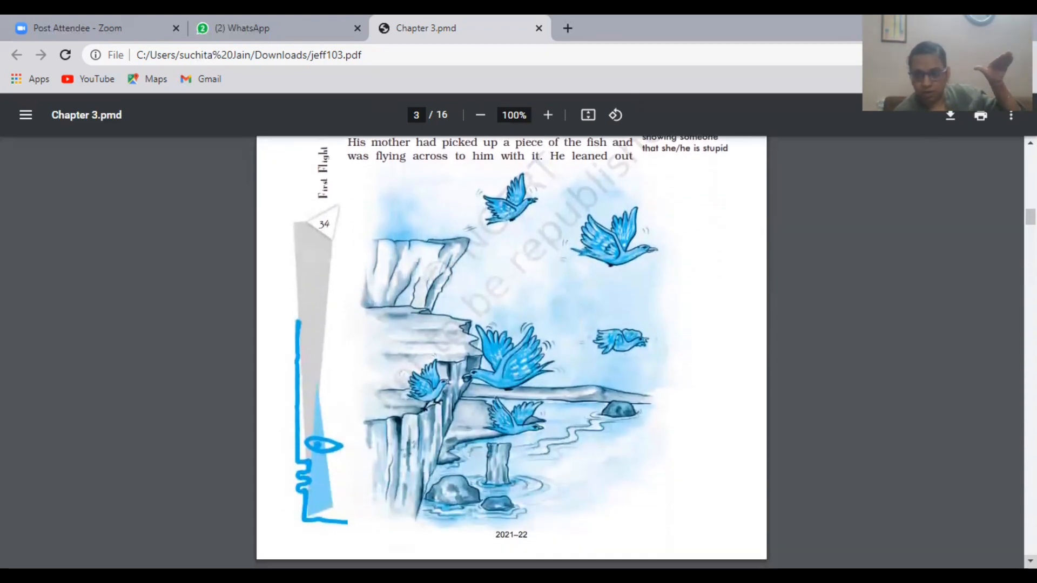
{"action": "scroll", "scroll_direction": "down", "scroll_amount": 3}
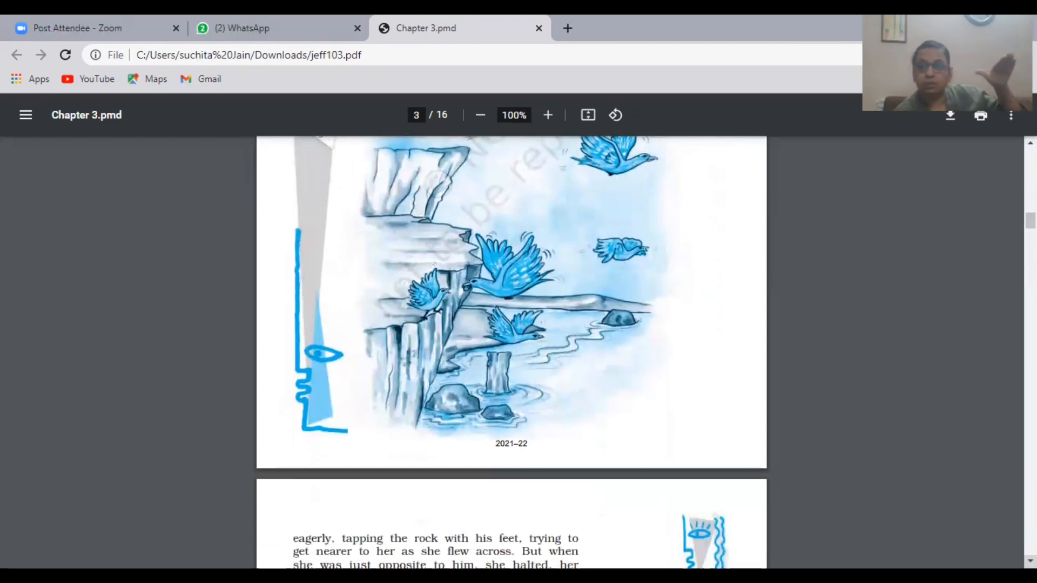
{"action": "scroll", "scroll_direction": "down", "scroll_amount": 3}
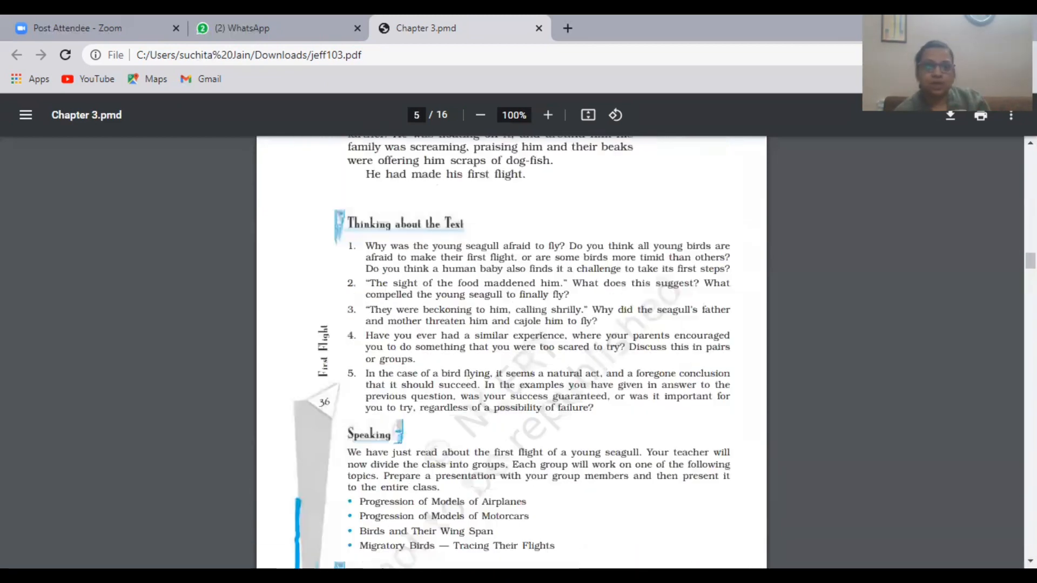
{"action": "mouse_move", "coordinate": [522, 260]}
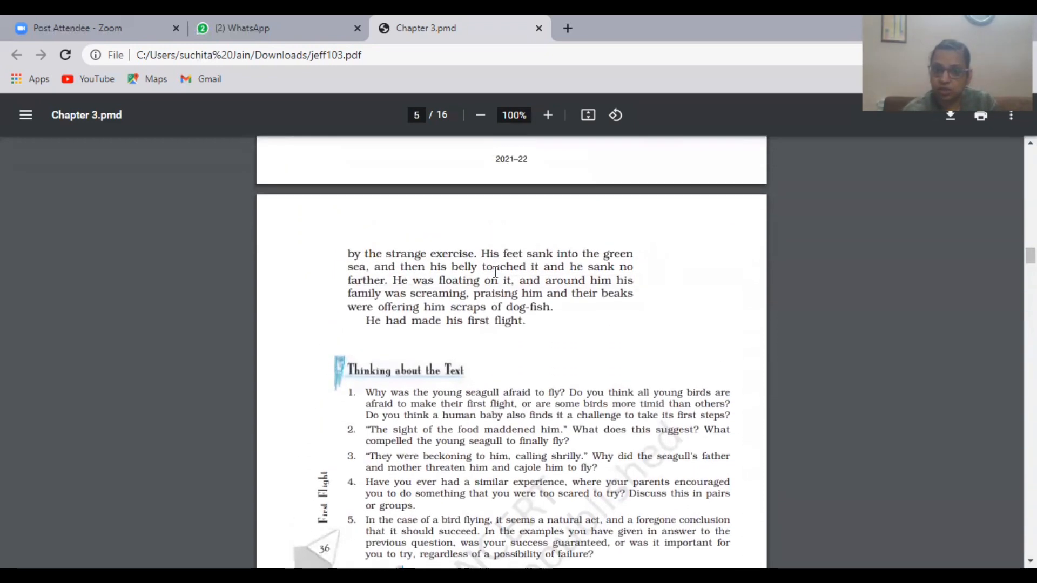
{"action": "scroll", "scroll_direction": "up", "scroll_amount": 3}
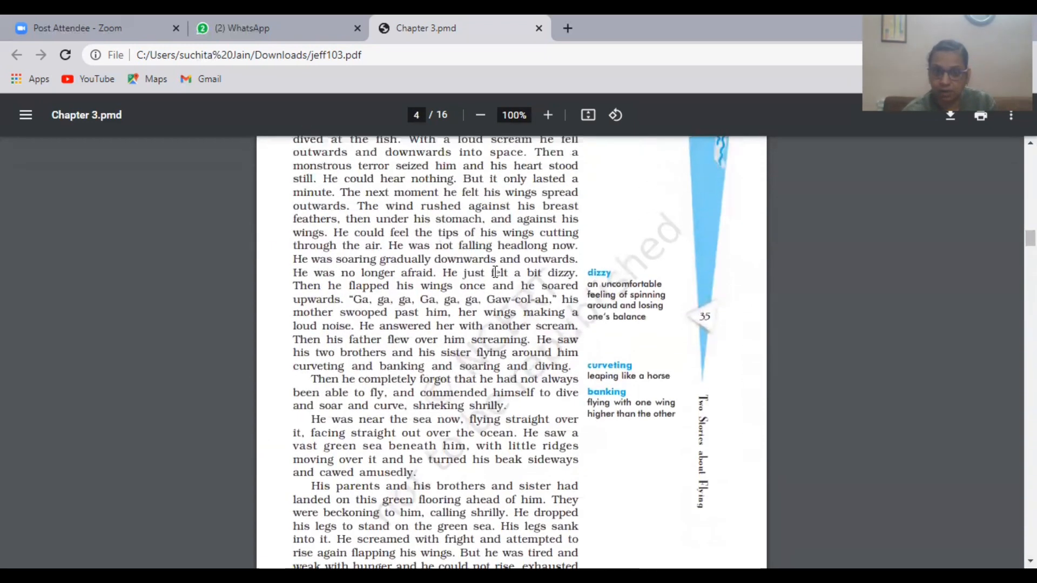
{"action": "scroll", "scroll_direction": "up", "scroll_amount": 3}
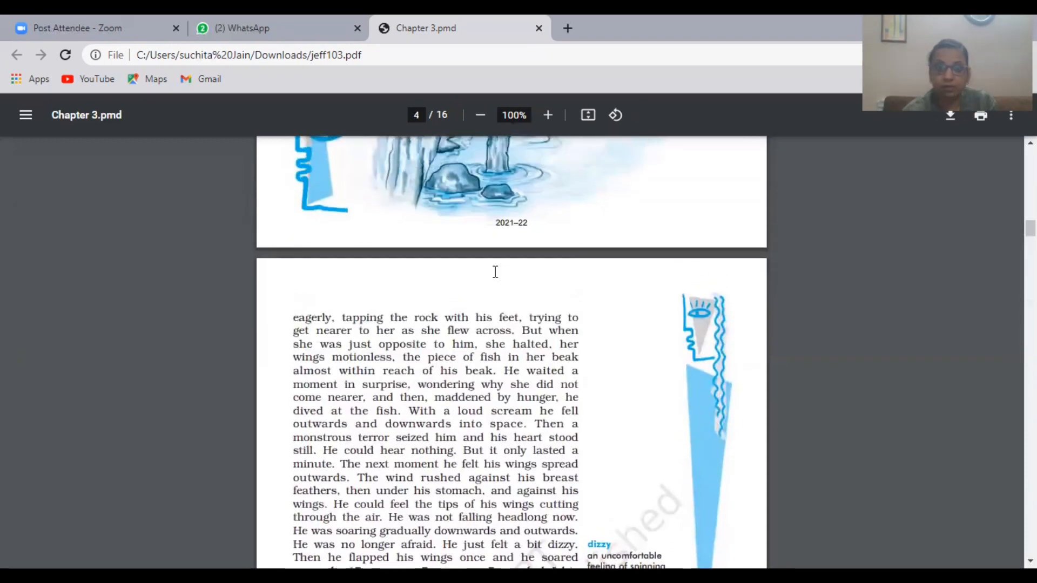
{"action": "scroll", "scroll_direction": "up", "scroll_amount": 3}
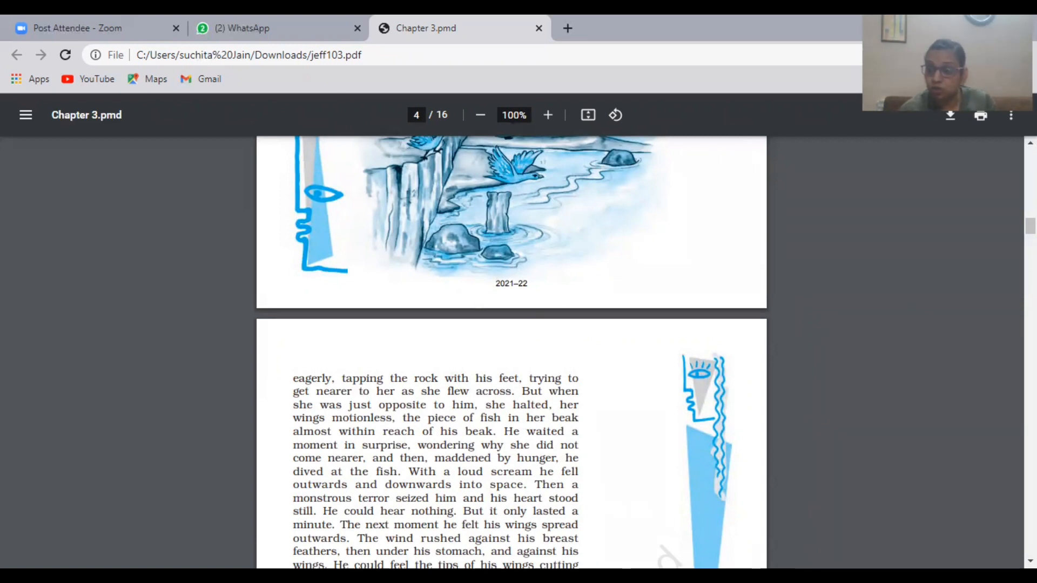
{"action": "scroll", "scroll_direction": "down", "scroll_amount": 3}
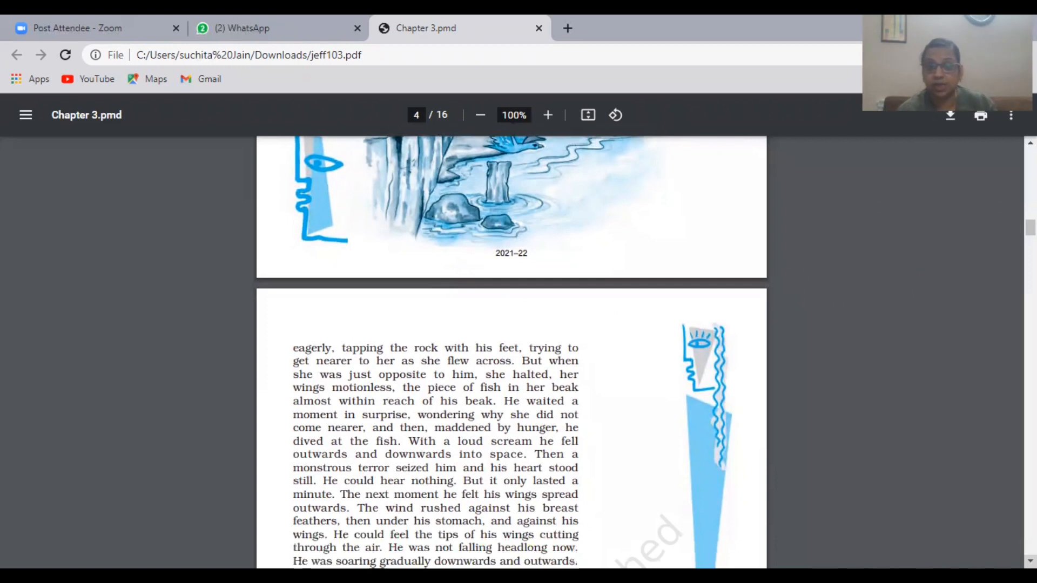
{"action": "scroll", "scroll_direction": "down", "scroll_amount": 3}
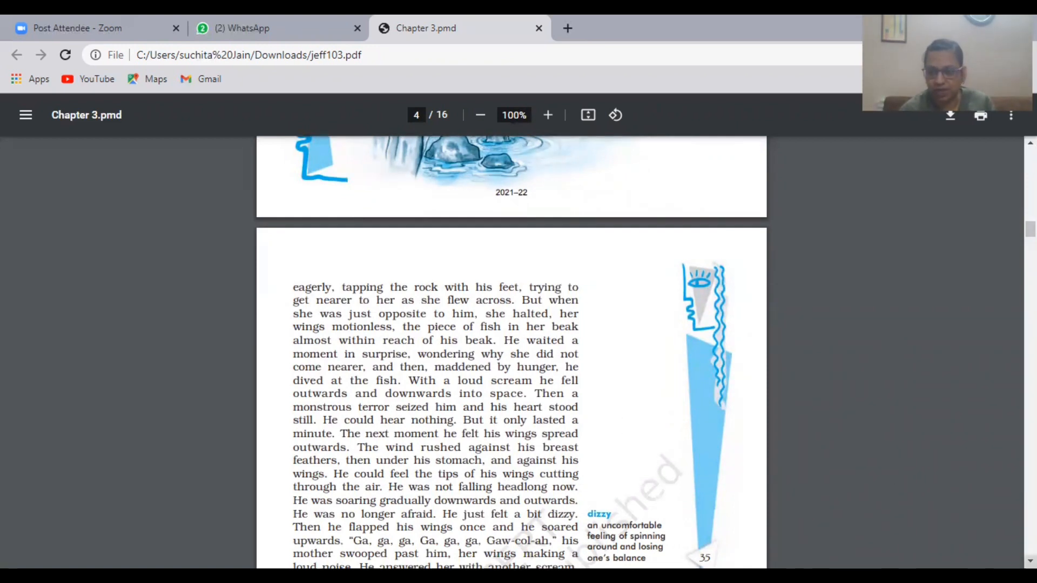
{"action": "scroll", "scroll_direction": "down", "scroll_amount": 3}
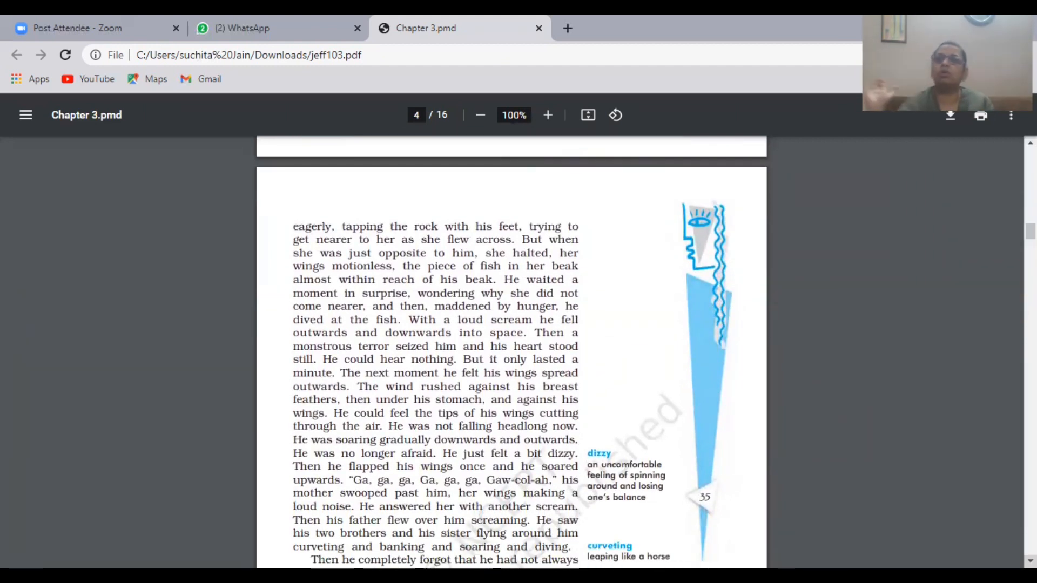
{"action": "scroll", "scroll_direction": "down", "scroll_amount": 3}
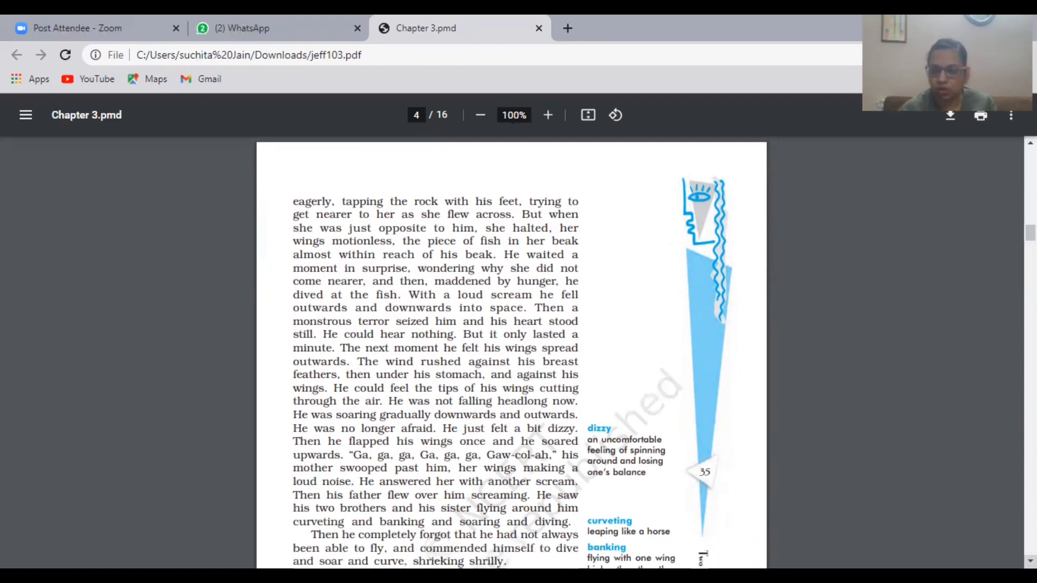
{"action": "scroll", "scroll_direction": "down", "scroll_amount": 3}
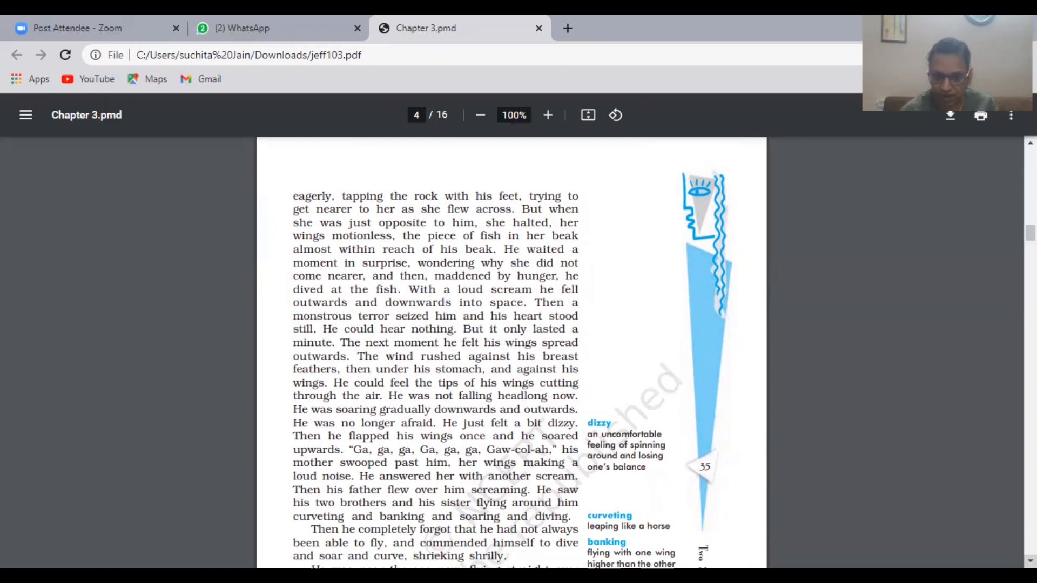
{"action": "scroll", "scroll_direction": "down", "scroll_amount": 3}
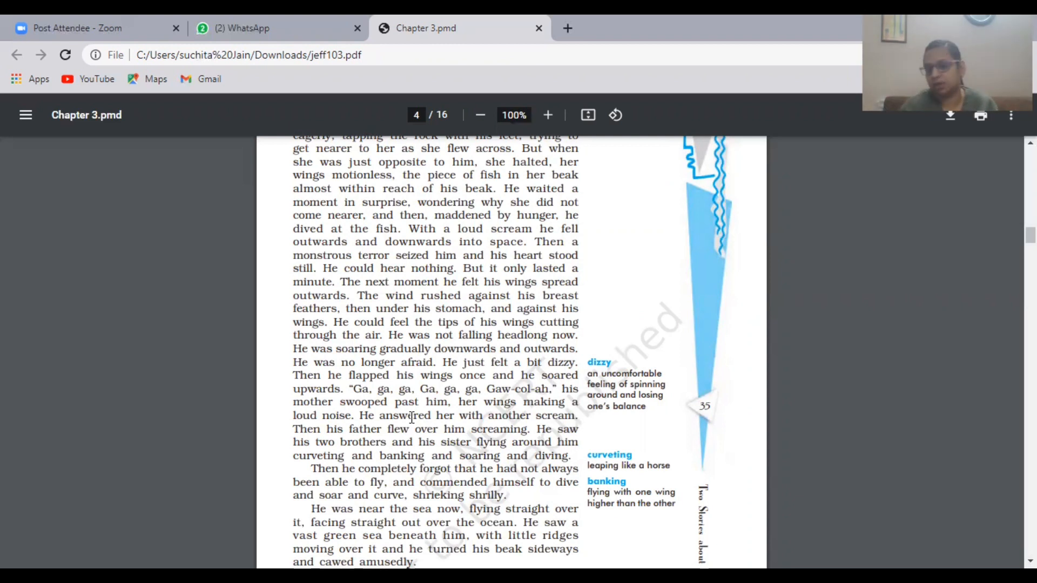
{"action": "mouse_move", "coordinate": [633, 424]}
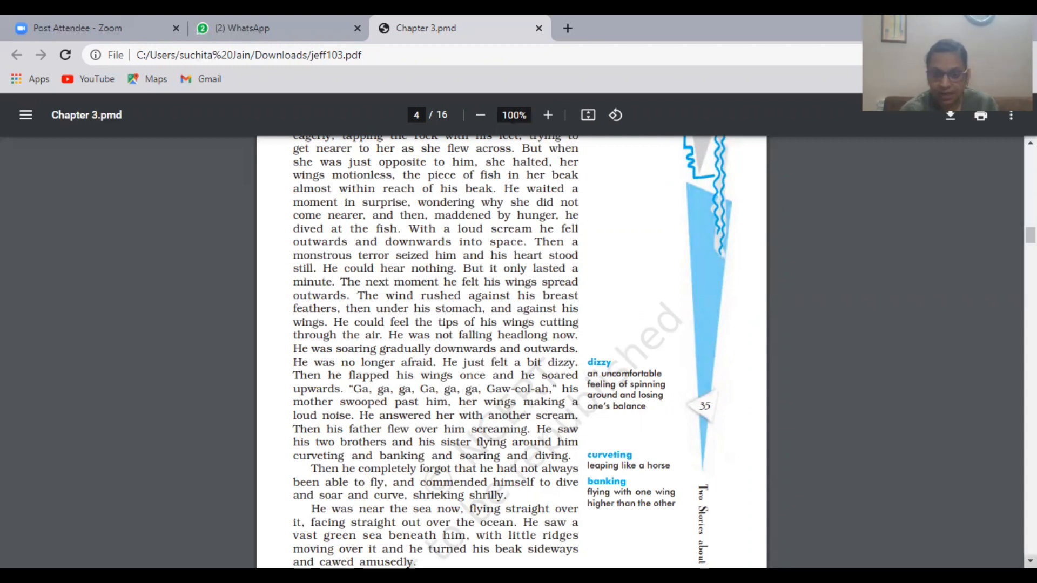
{"action": "scroll", "scroll_direction": "down", "scroll_amount": 3}
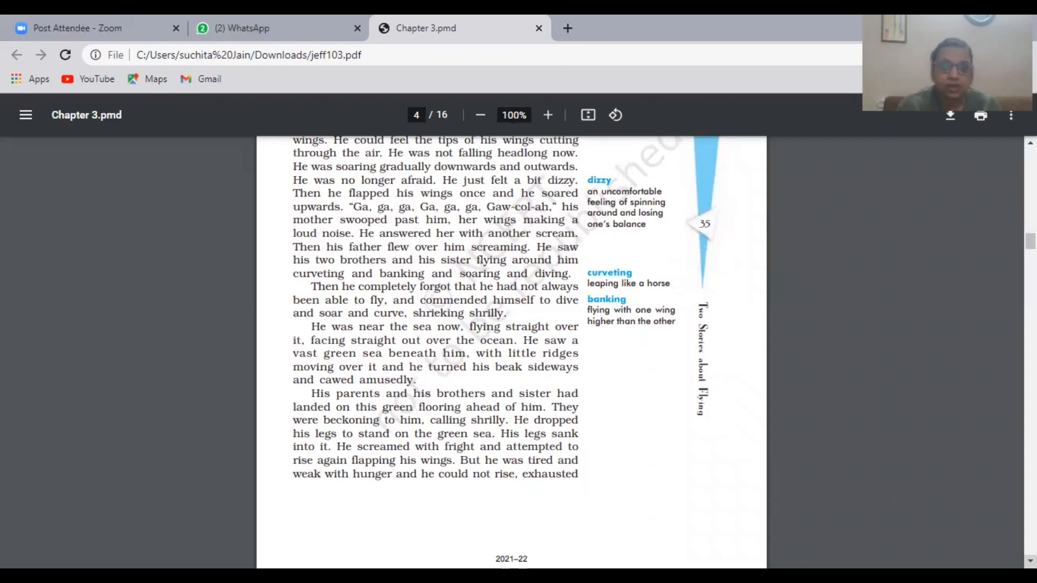
{"action": "mouse_move", "coordinate": [815, 540]}
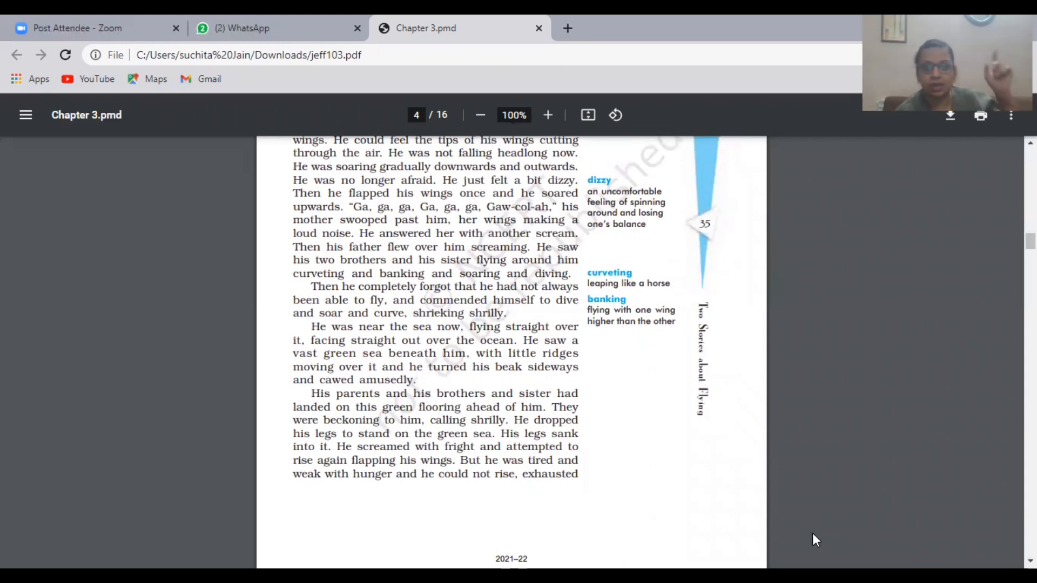
{"action": "mouse_move", "coordinate": [480, 421]}
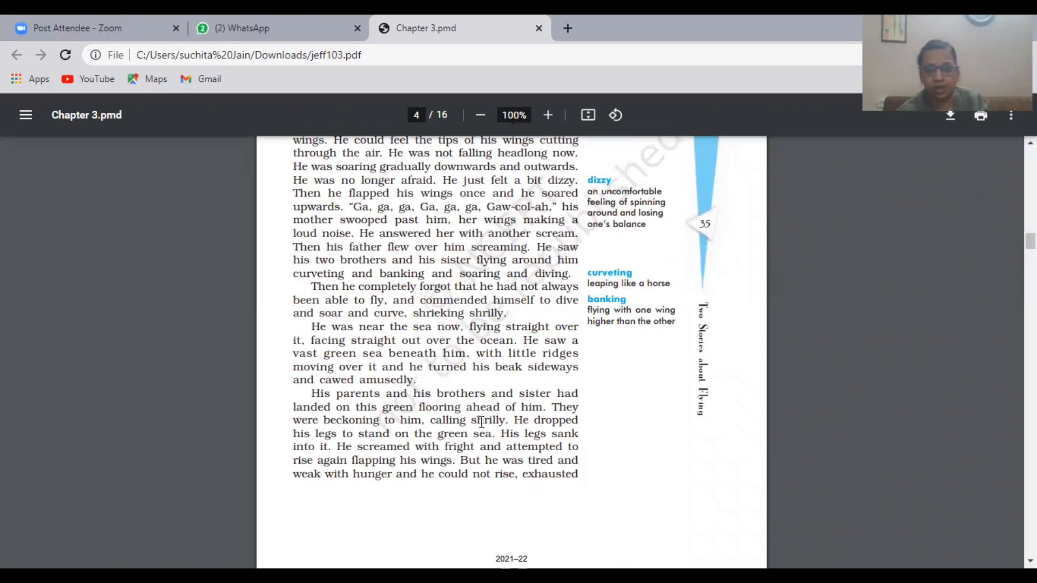
{"action": "mouse_move", "coordinate": [513, 420]}
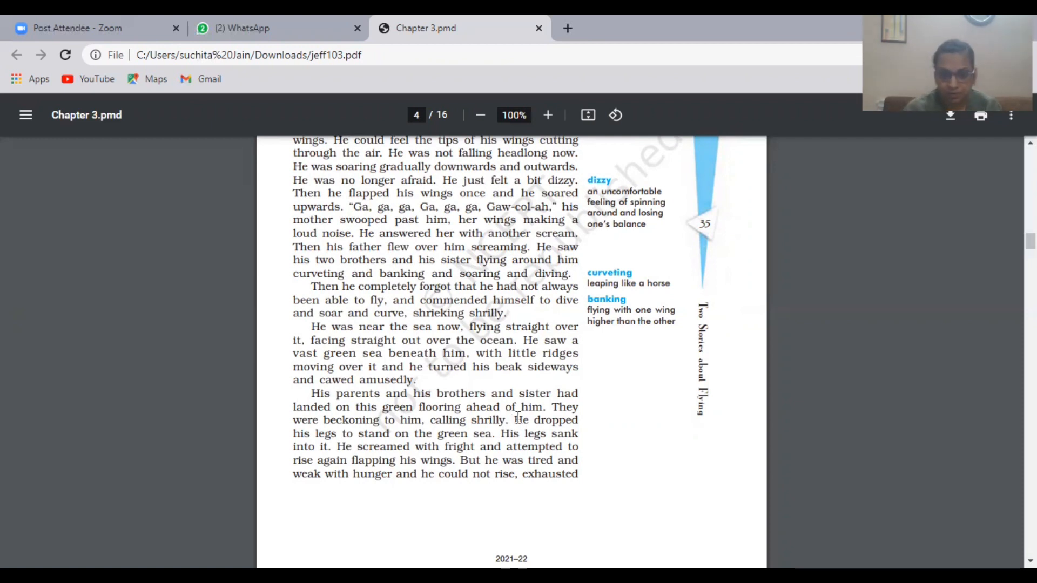
{"action": "mouse_move", "coordinate": [668, 494]}
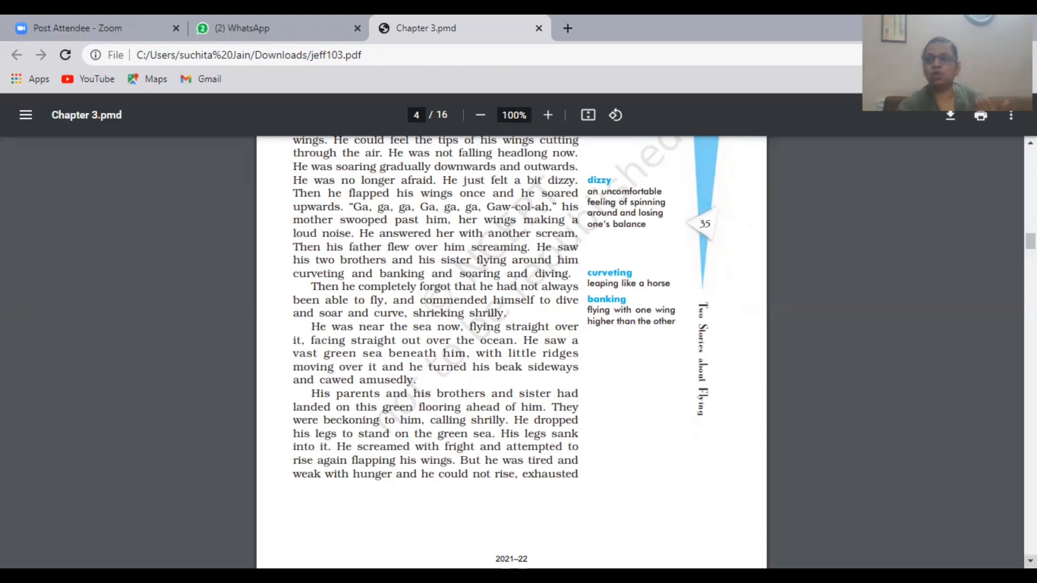
{"action": "scroll", "scroll_direction": "down", "scroll_amount": 3}
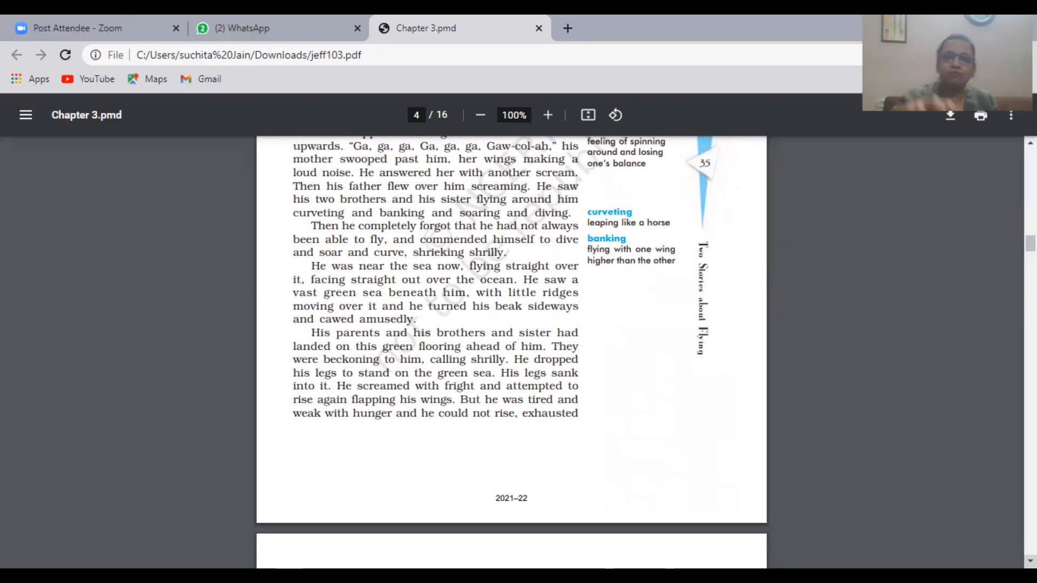
{"action": "scroll", "scroll_direction": "down", "scroll_amount": 3}
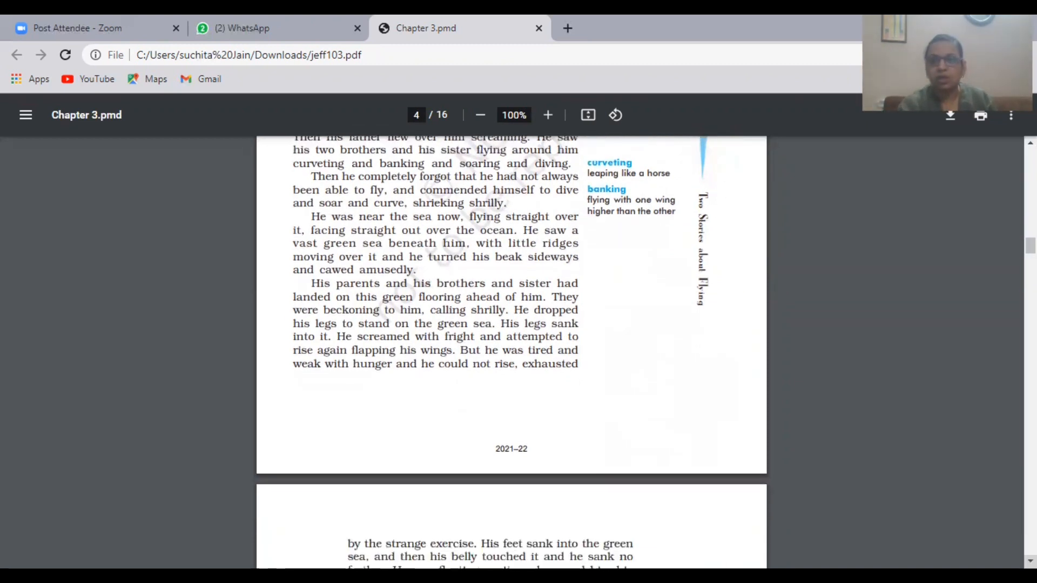
{"action": "scroll", "scroll_direction": "down", "scroll_amount": 3}
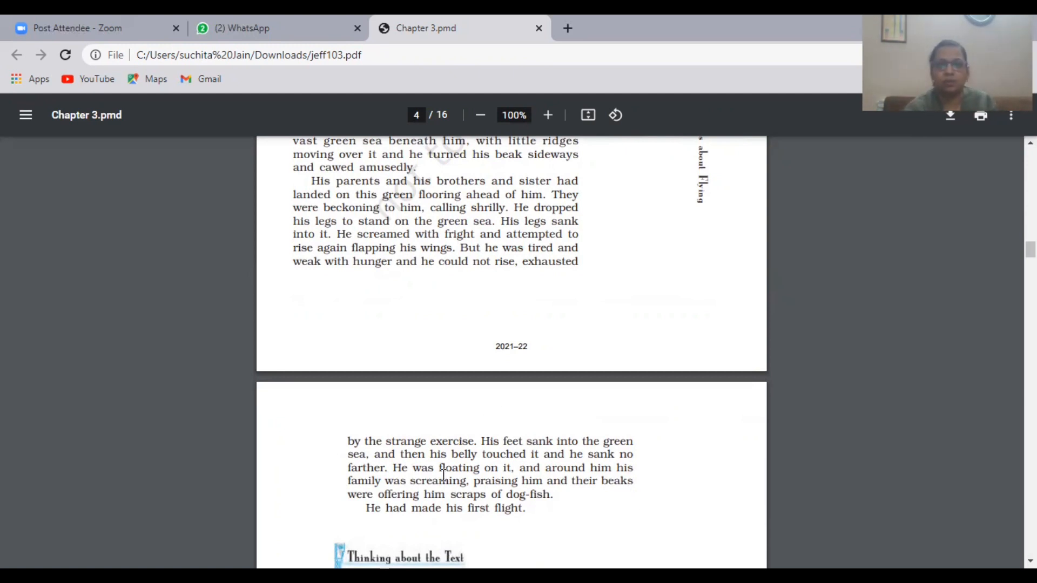
{"action": "mouse_move", "coordinate": [315, 499]}
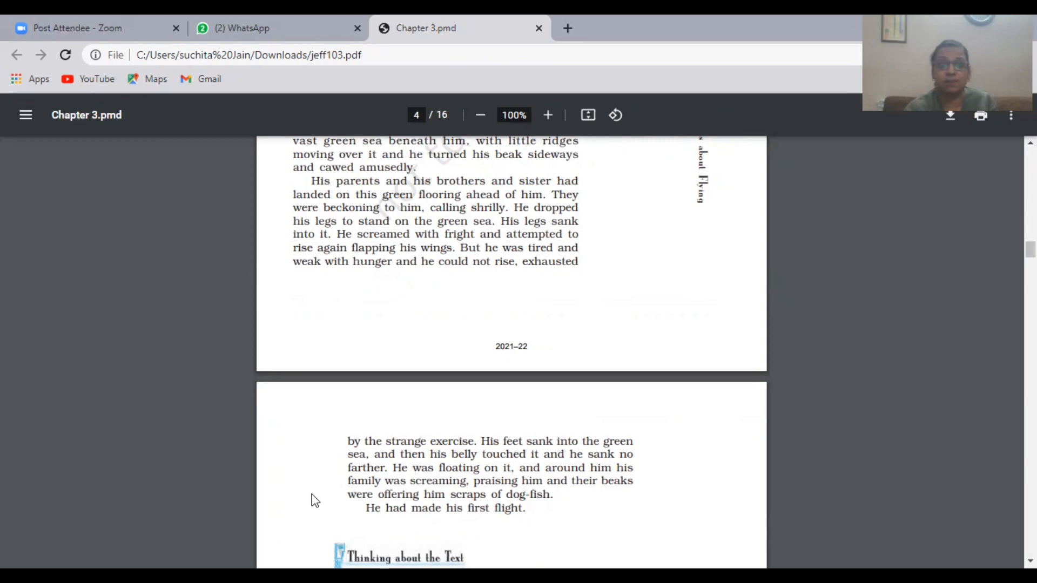